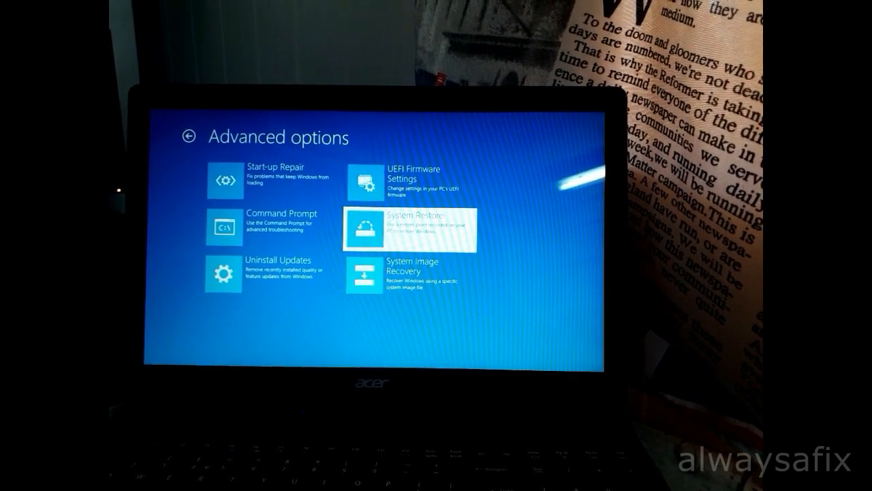
Launch System Restore from Advanced options, which errors asking for a Windows installation
click(412, 226)
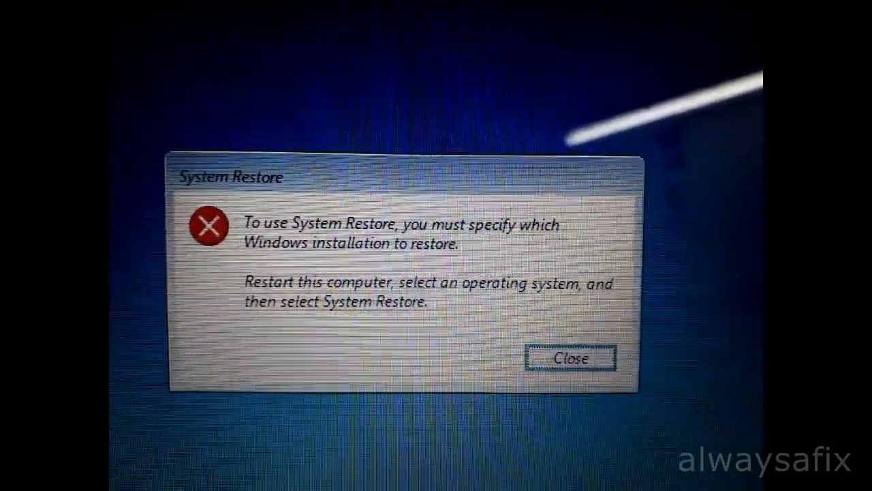
Close the installation error dialog and return to the Advanced options list
click(571, 357)
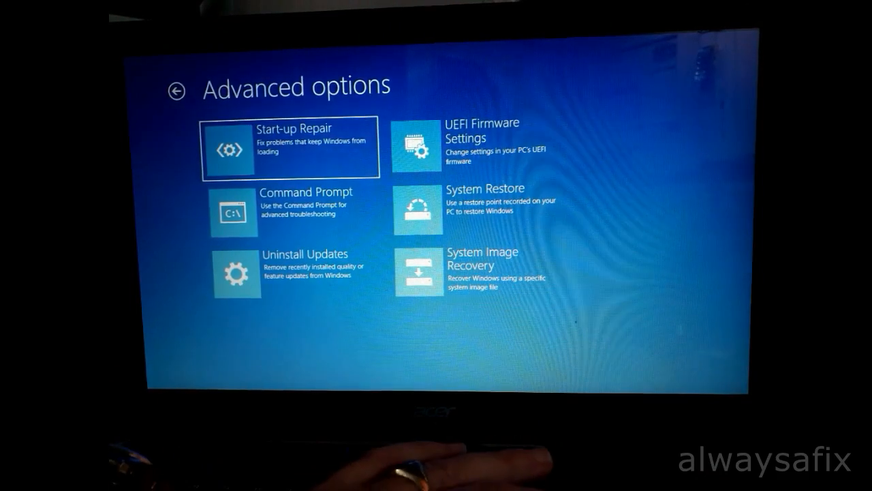
Run rstrui.exe /offline:c:\windows from the recovery Command Prompt to open System Restore
click(235, 210)
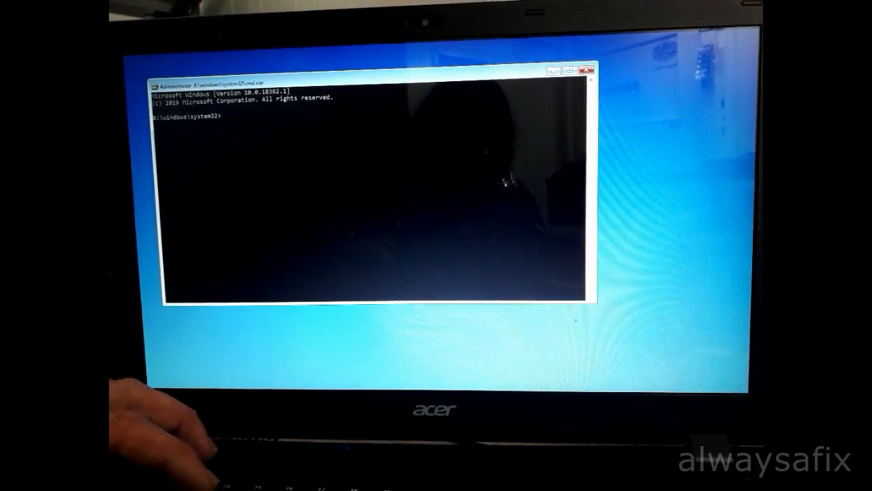
text(r)
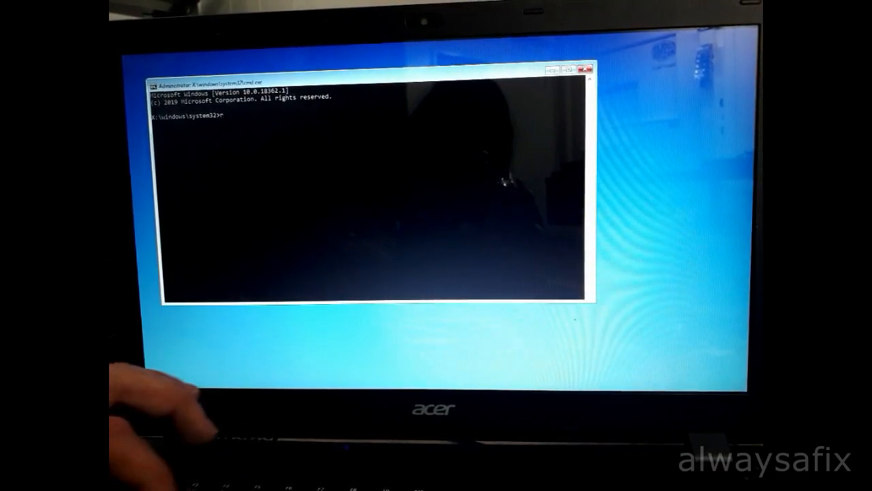
text(rstrui)
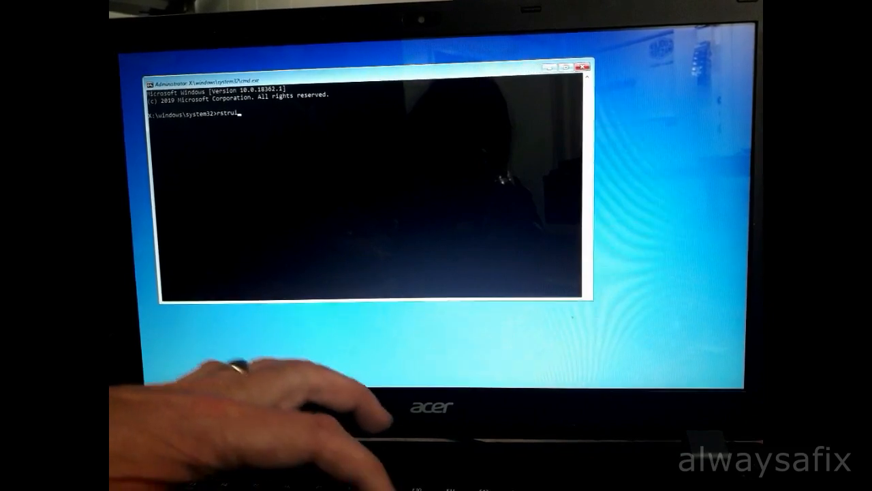
text(exe /offl)
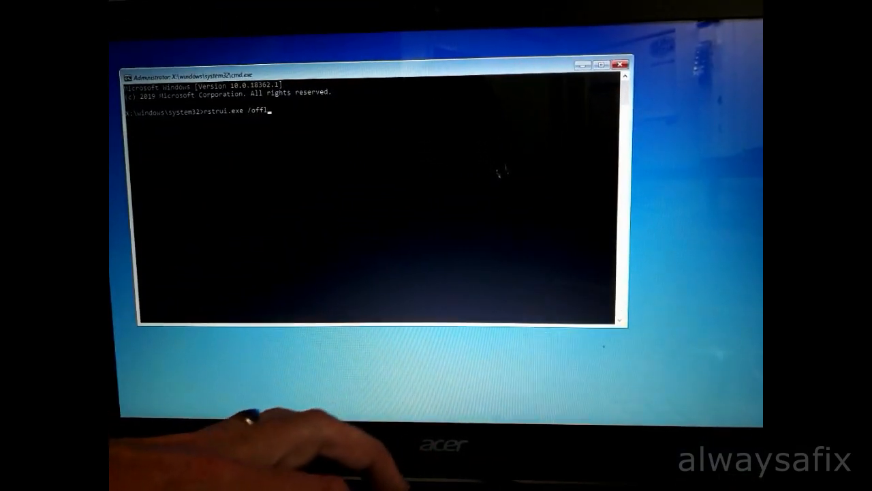
text(ine:)
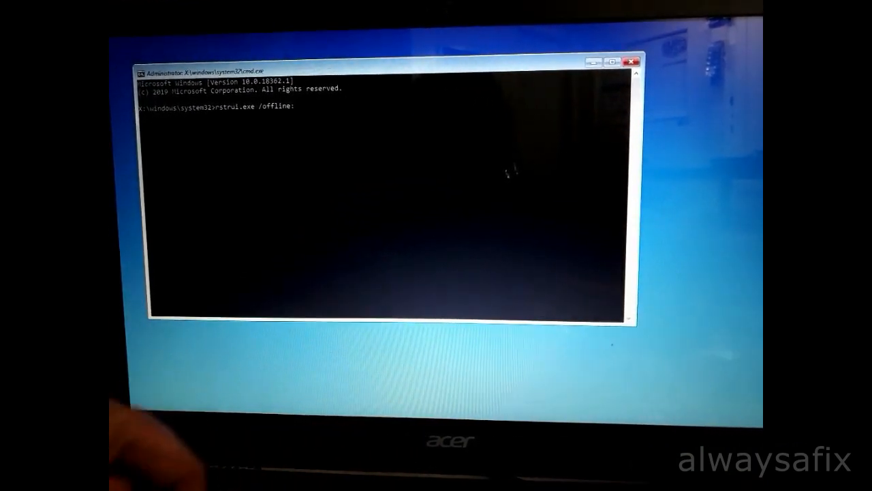
text(c:\)
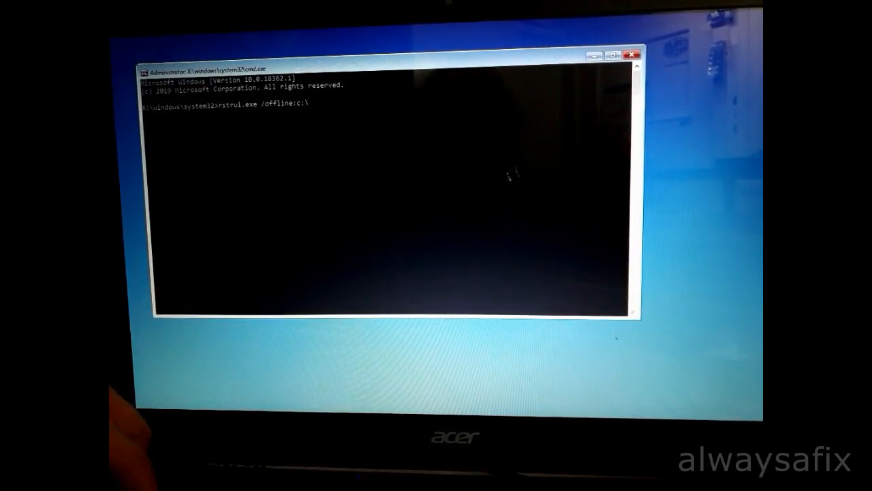
text(windows)
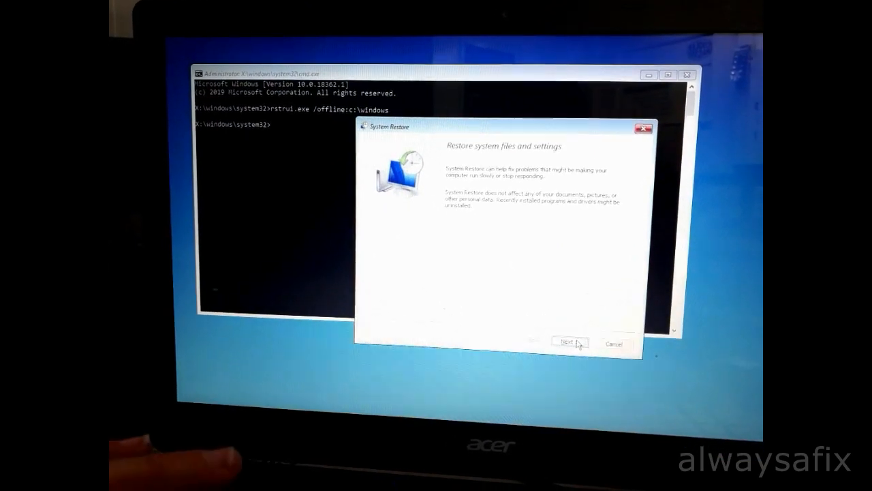
Choose the 17/01/2020 manual restore point, finish the wizard and confirm the uninterruptible restore
click(570, 344)
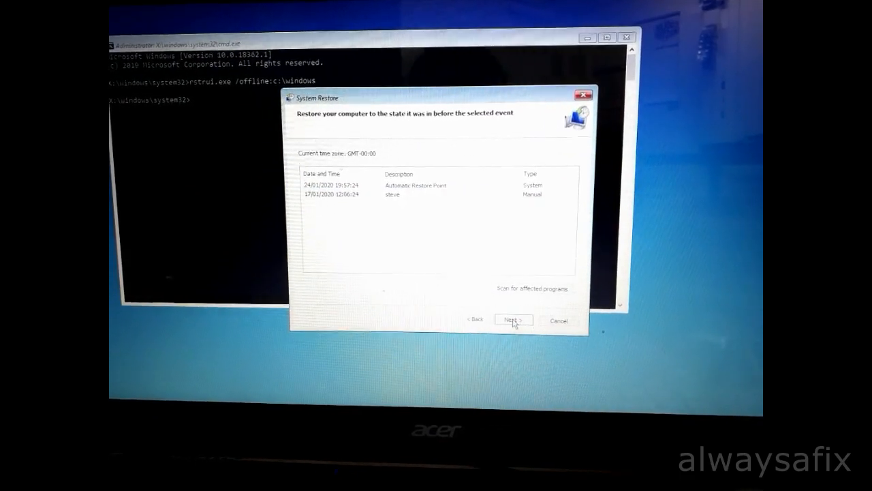
click(512, 319)
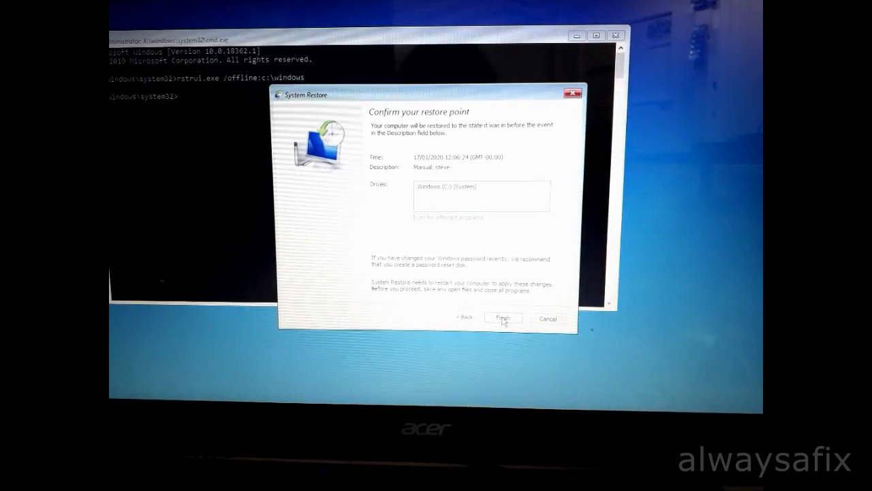
click(503, 317)
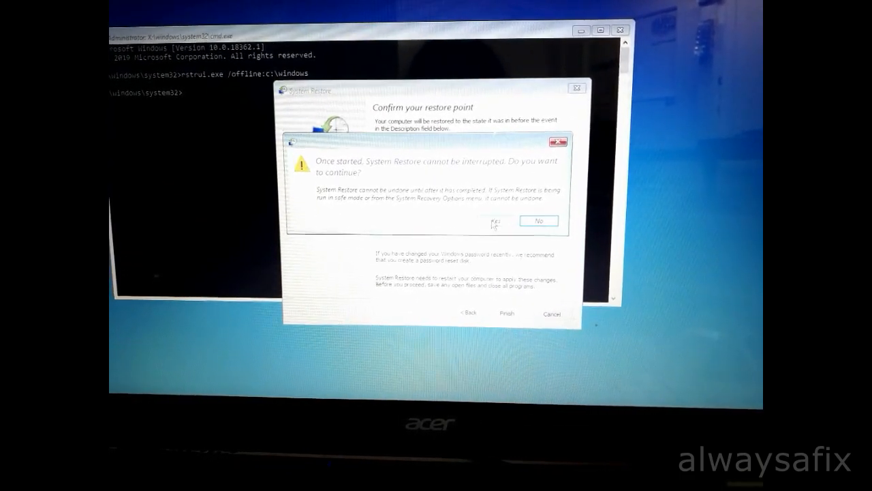
click(495, 221)
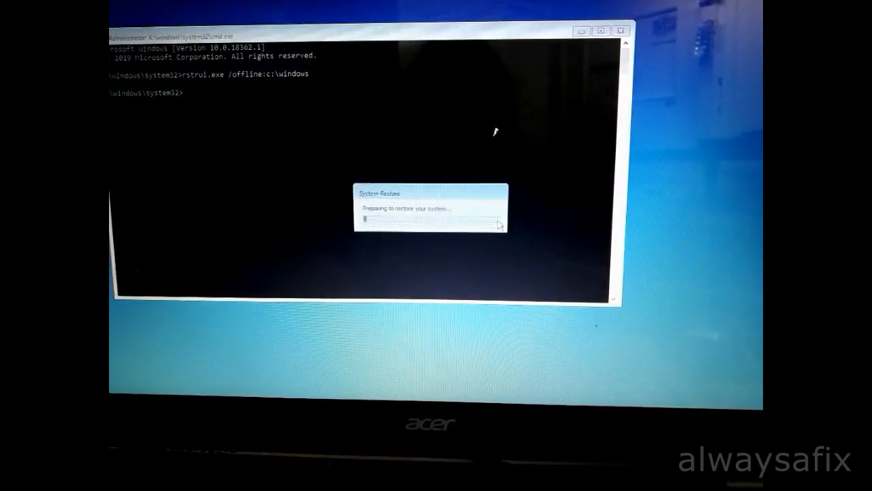